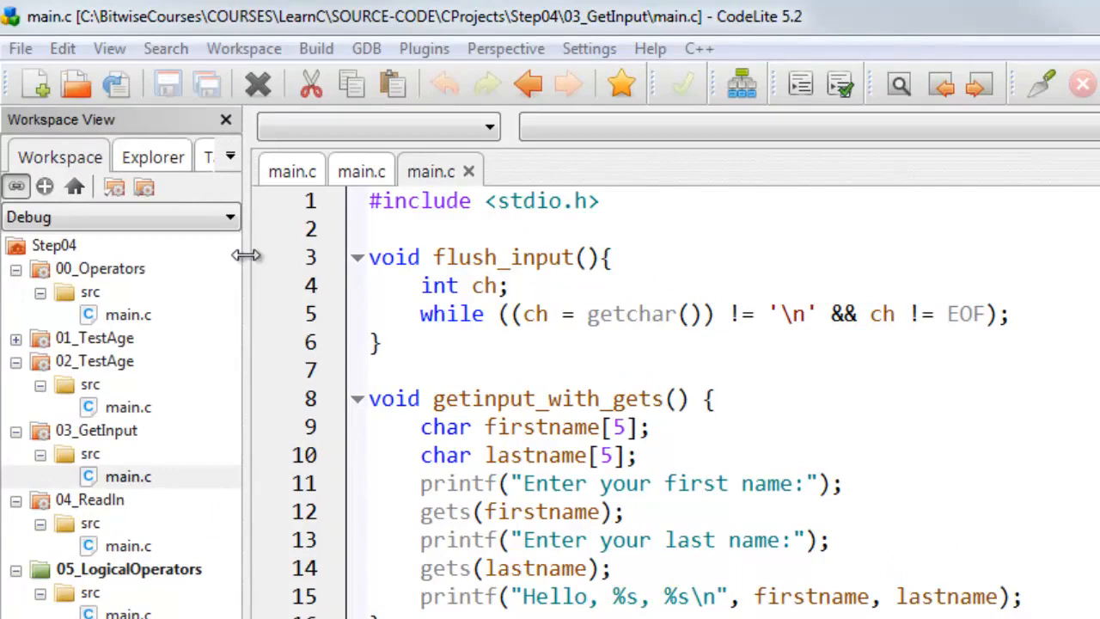
- Show the ReadIn example's main.c with the readln function in the editor
{"action": "left_click", "coordinate": [360, 172]}
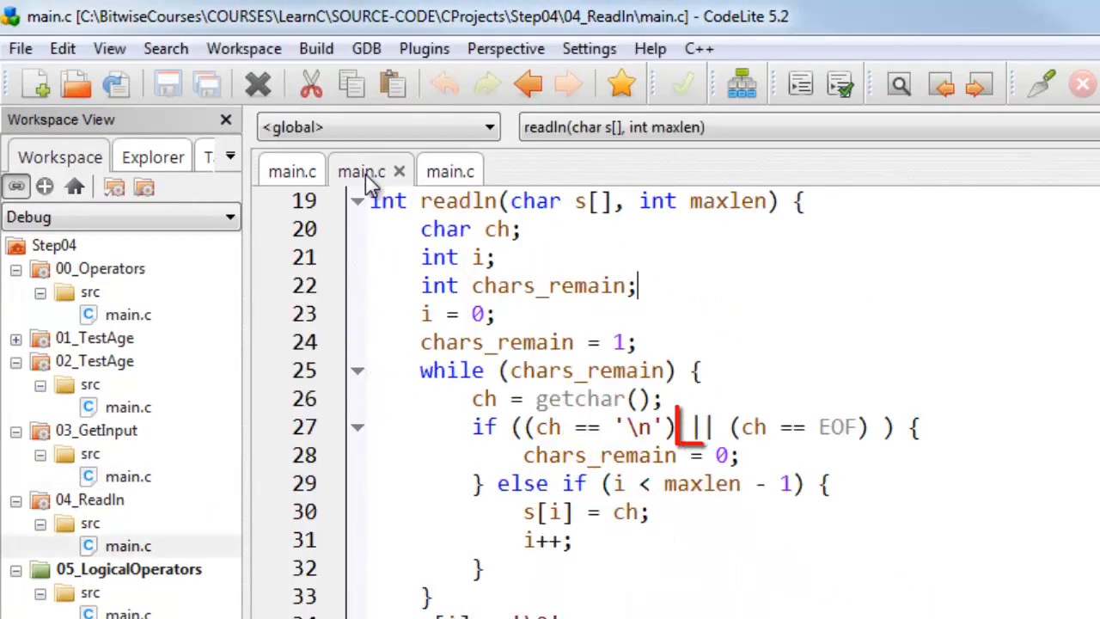
{"action": "double_click", "coordinate": [696, 426]}
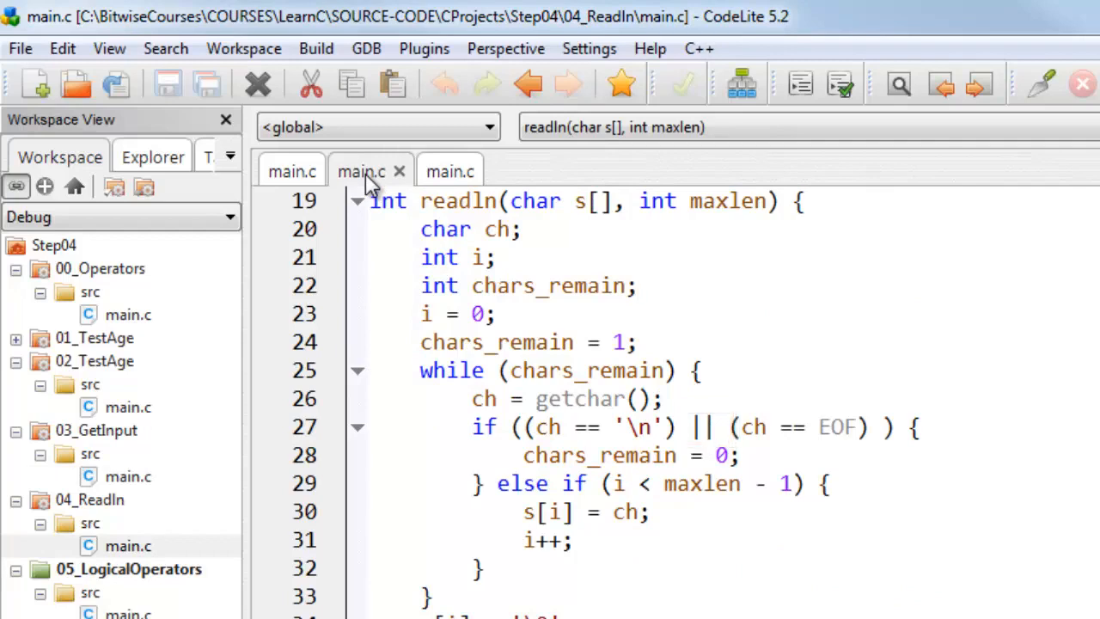
{"action": "left_click", "coordinate": [635, 285]}
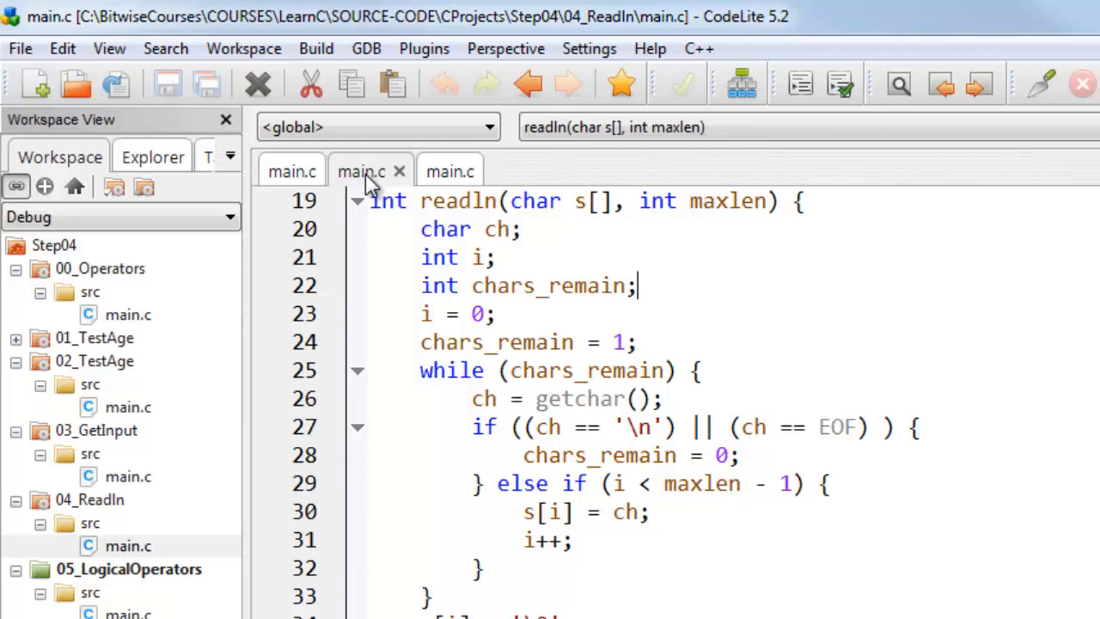
{"action": "left_click", "coordinate": [292, 172]}
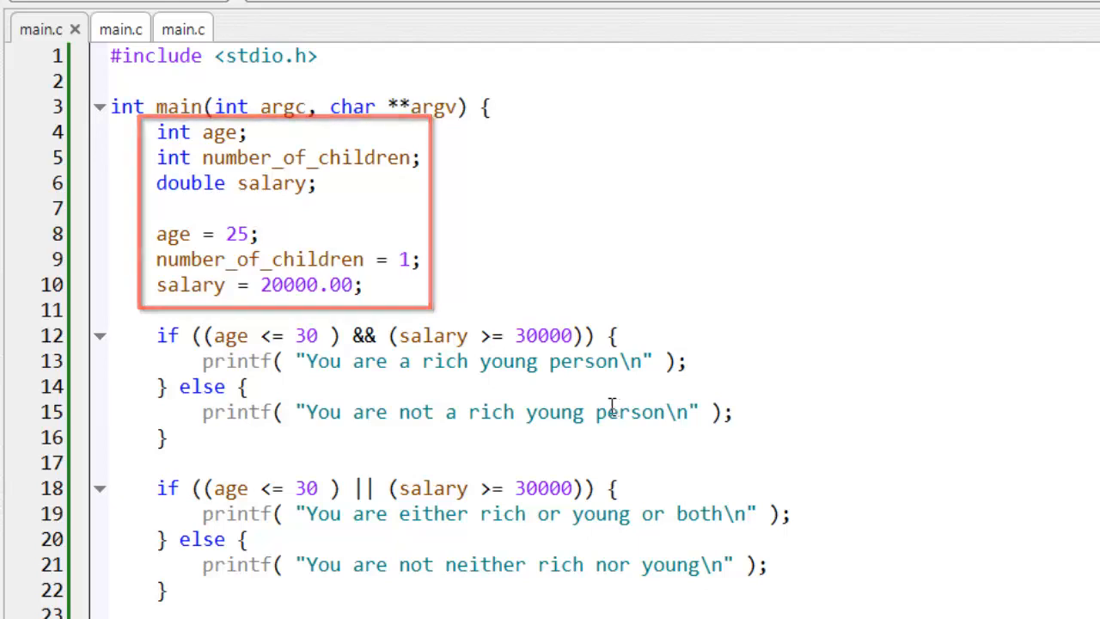
{"action": "scroll", "scroll_direction": "down", "scroll_amount": 3}
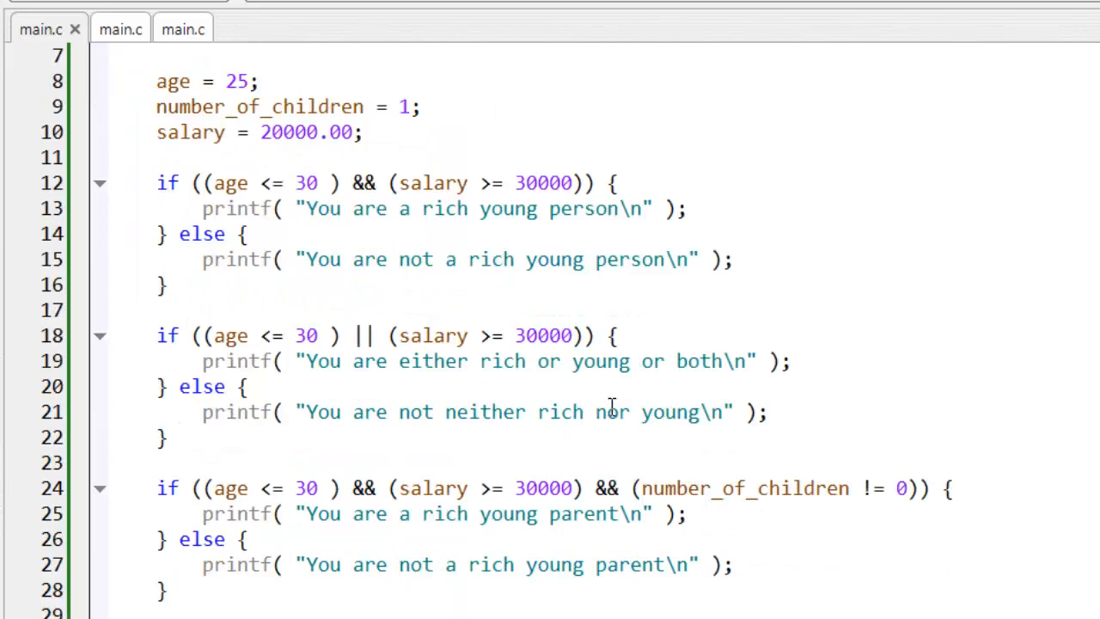
{"action": "scroll", "scroll_direction": "down", "scroll_amount": 3}
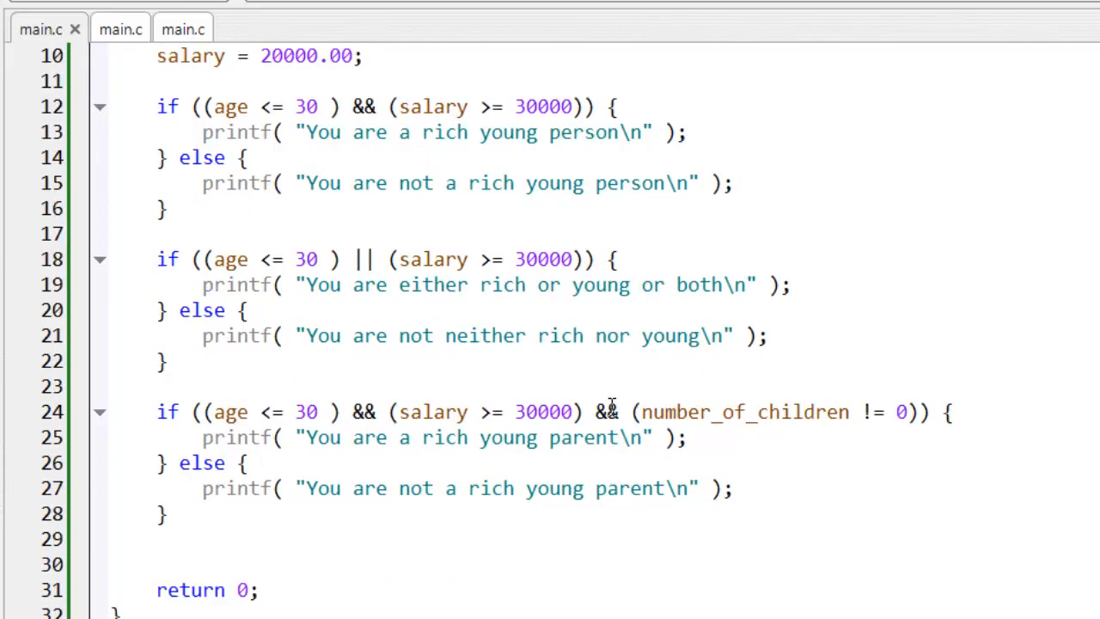
{"action": "left_click", "coordinate": [605, 182]}
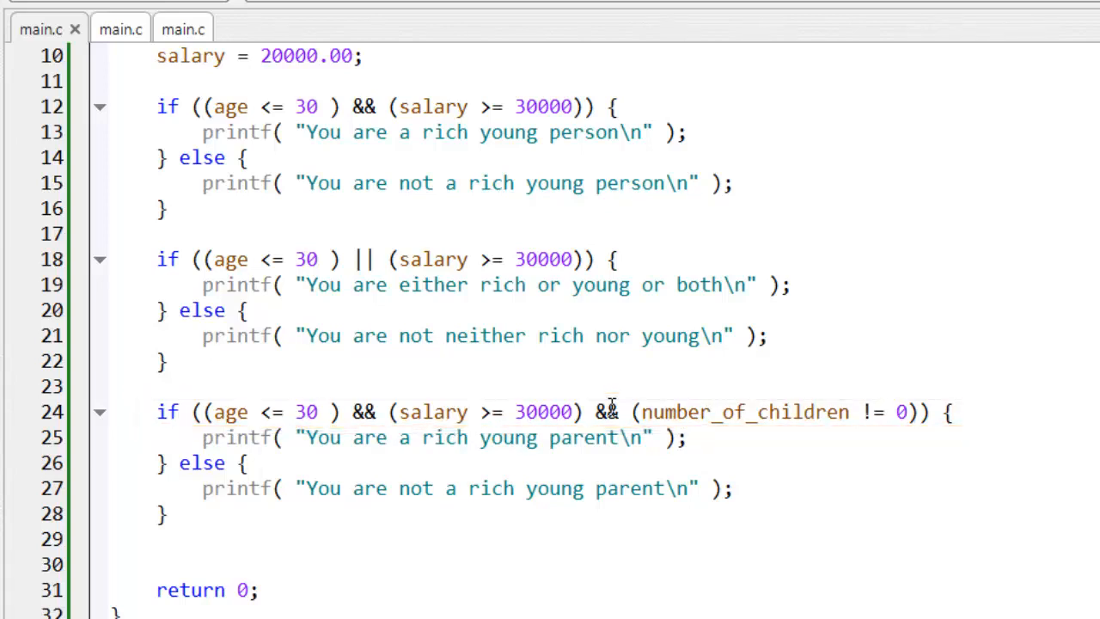
{"action": "left_click", "coordinate": [601, 182]}
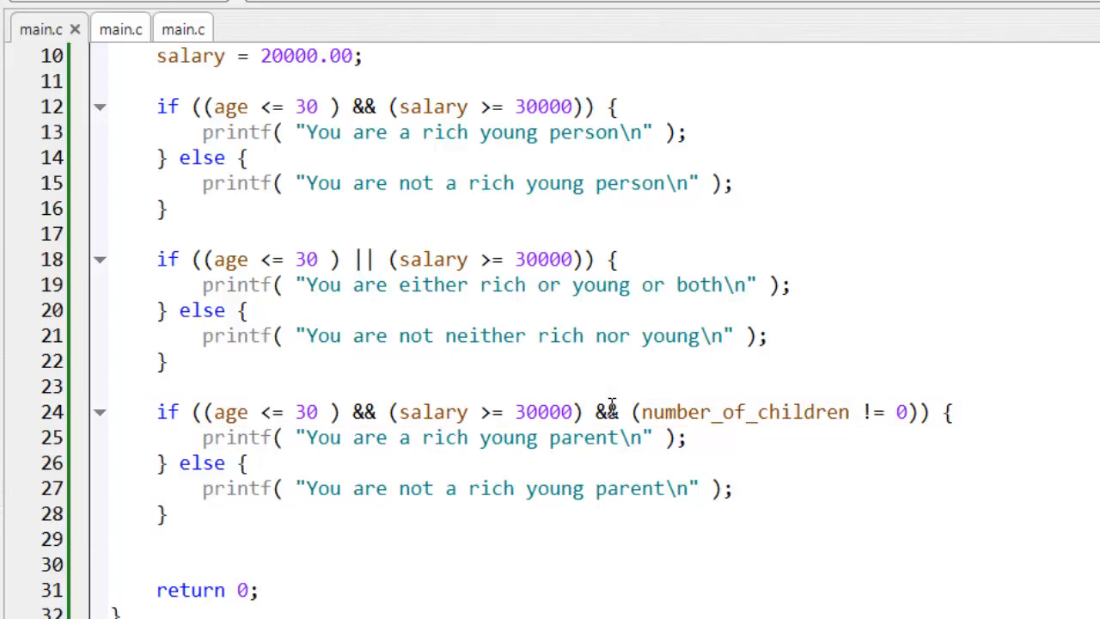
{"action": "left_click", "coordinate": [597, 182]}
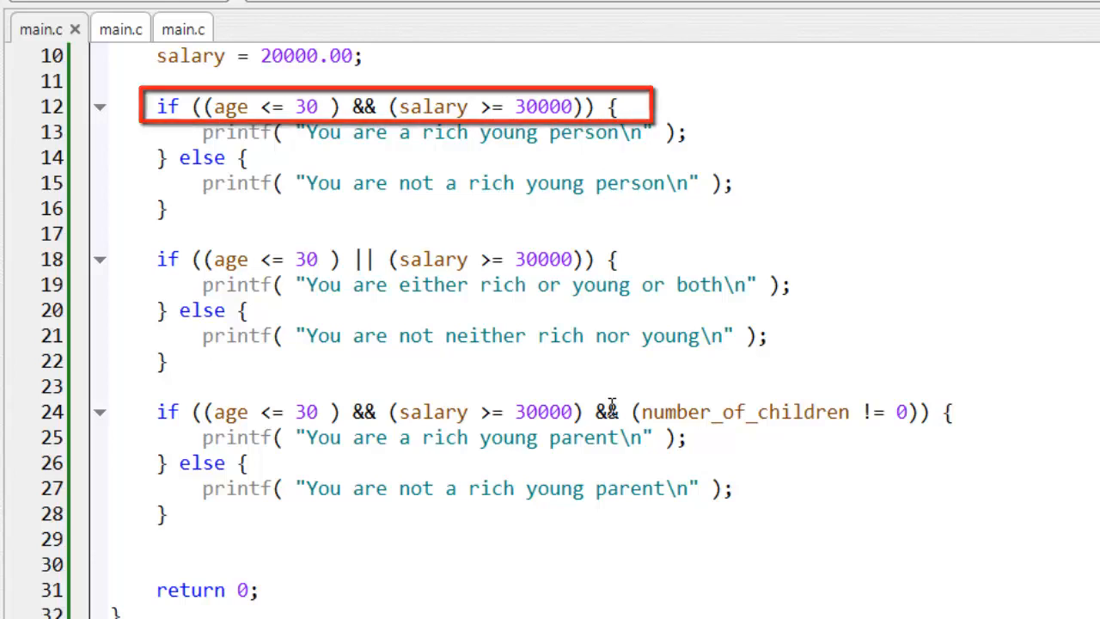
{"action": "left_click", "coordinate": [604, 182]}
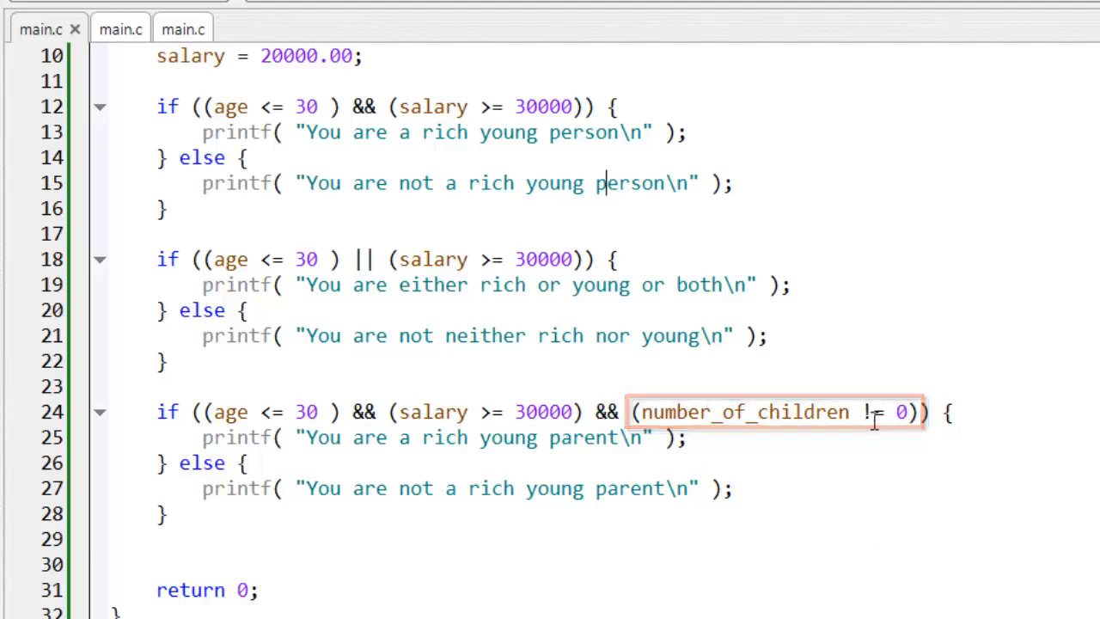
- Rewrite the children check on line 24 as !(number_of_children == 0)
{"action": "type", "text": "=="}
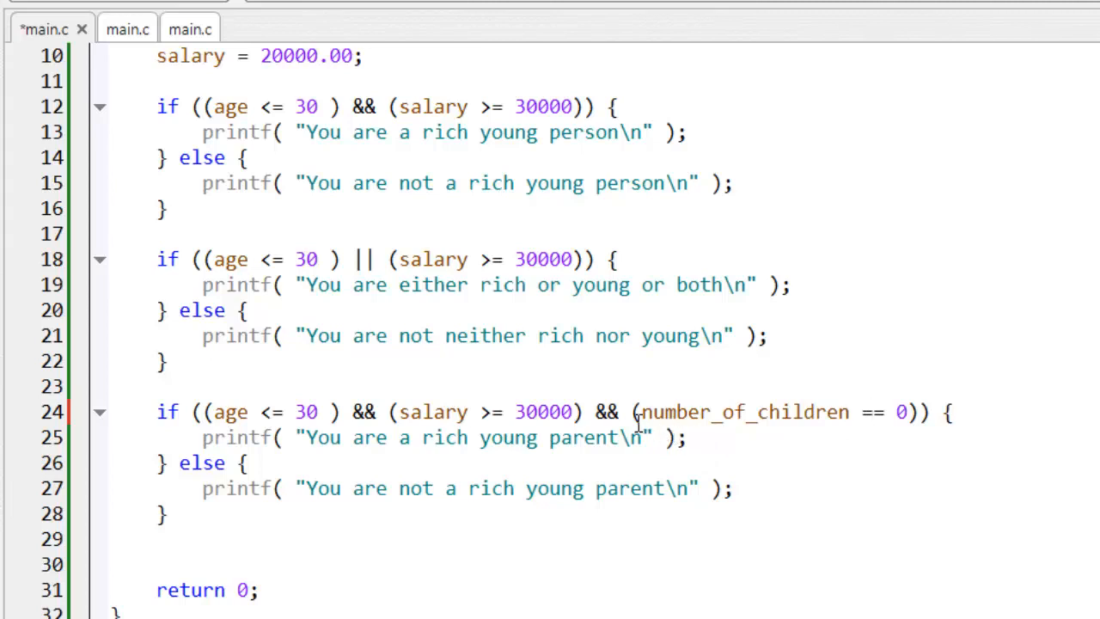
{"action": "left_click", "coordinate": [634, 412]}
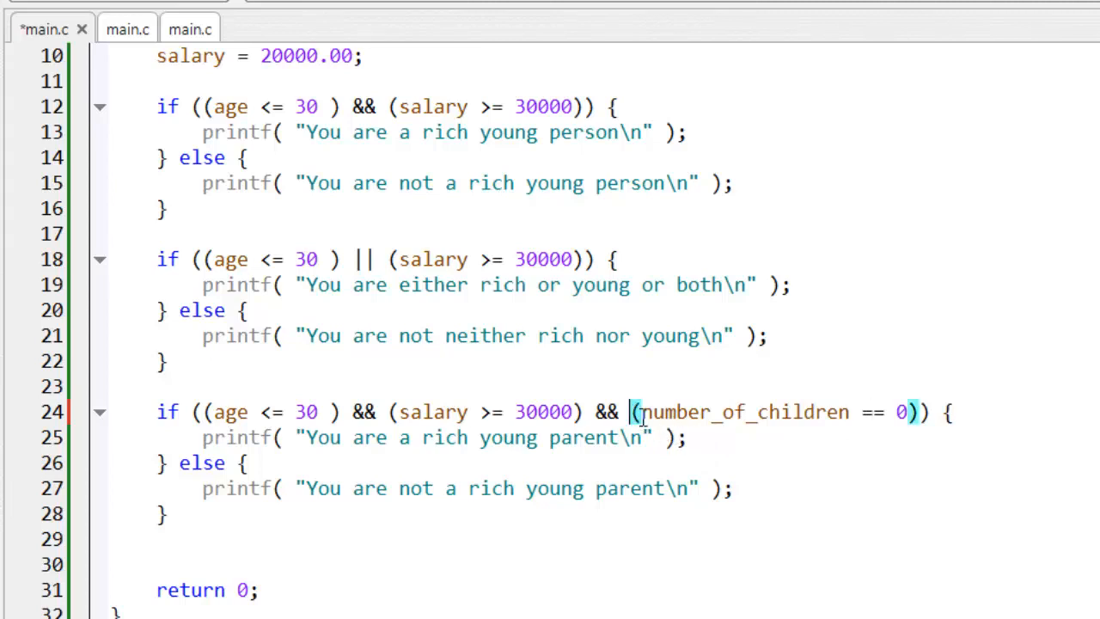
{"action": "type", "text": "!"}
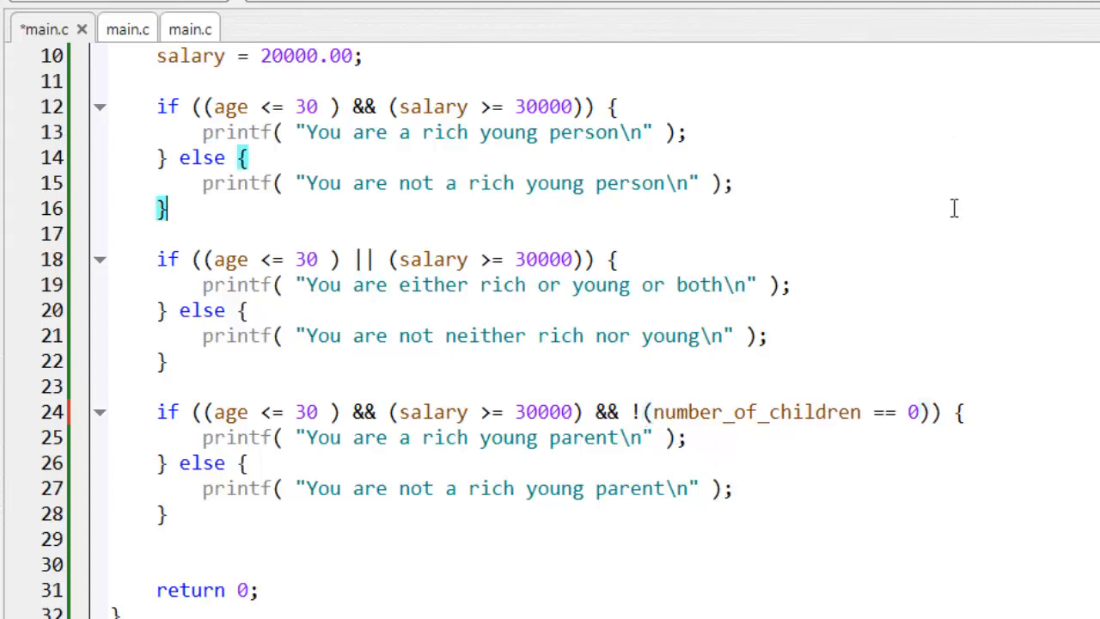